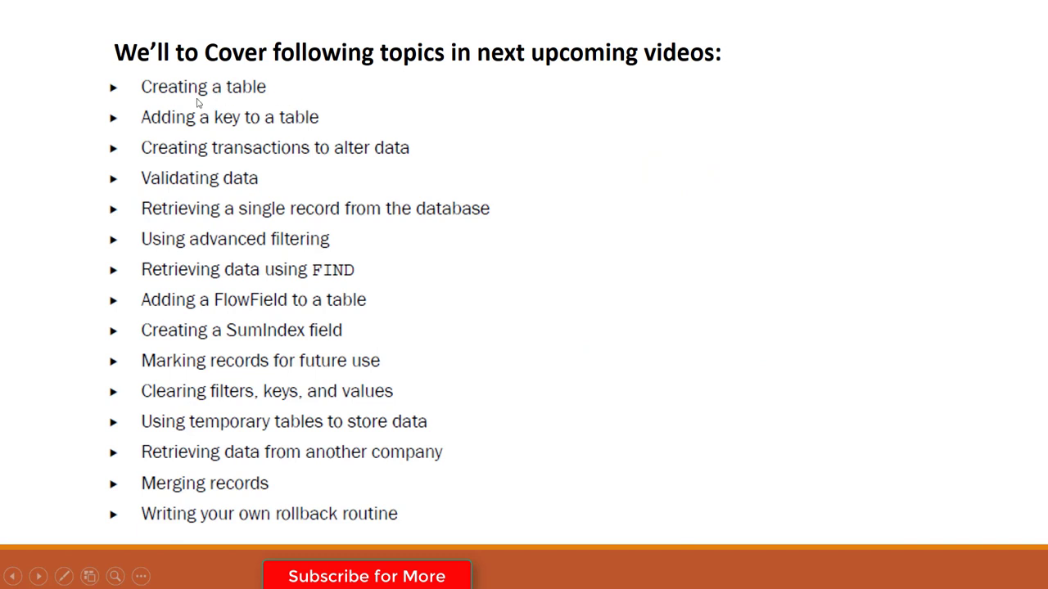
mouse_move(209, 147)
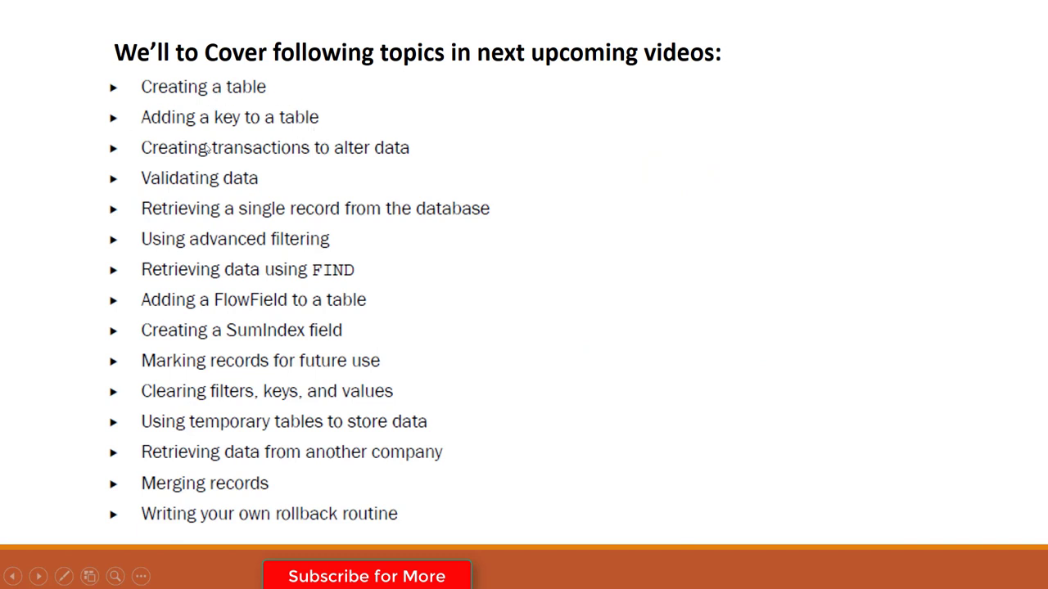
mouse_move(266, 134)
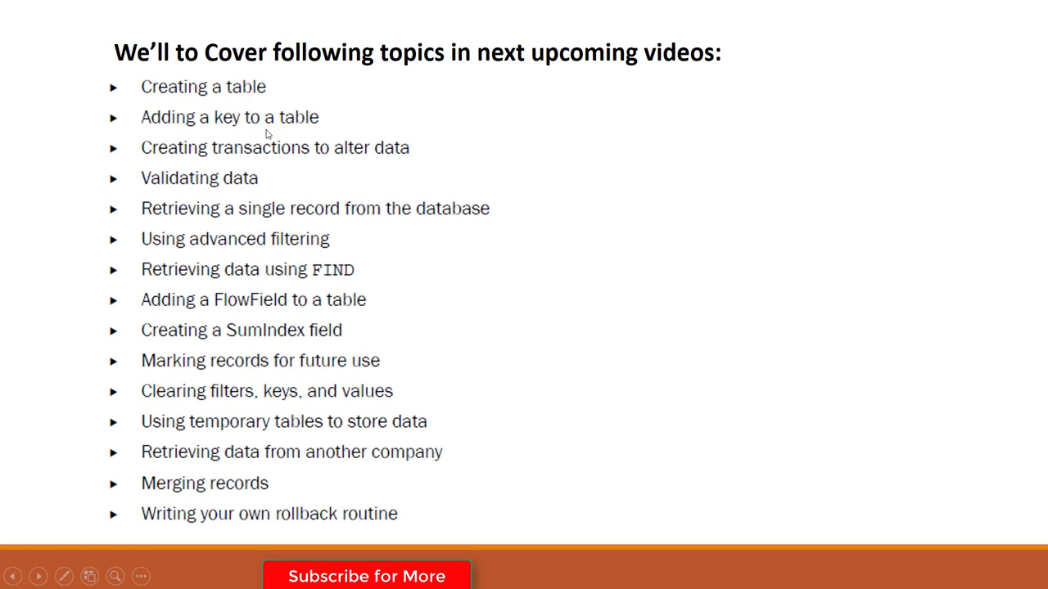
Advance the slideshow to the 'Adding a key to a Table' slide.
click(39, 576)
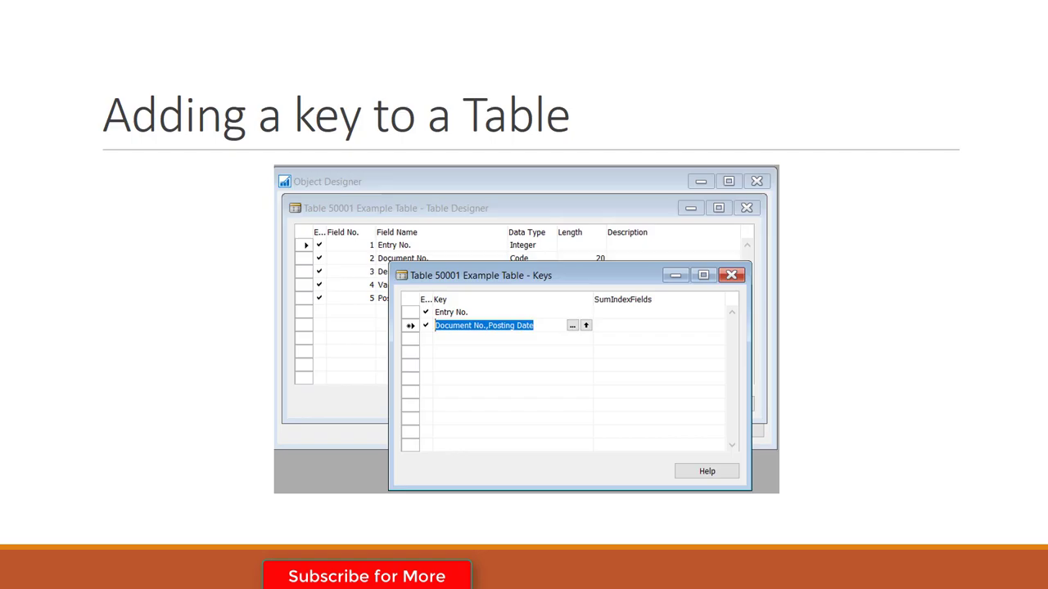
Open Table 50001 Example Table for design from the Object Designer list.
click(734, 275)
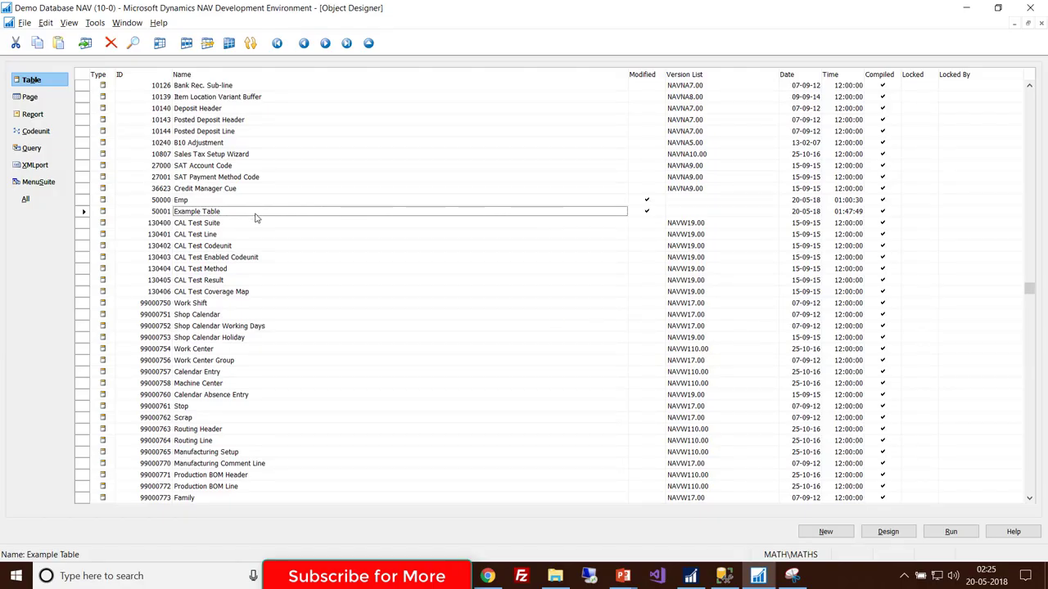
click(888, 531)
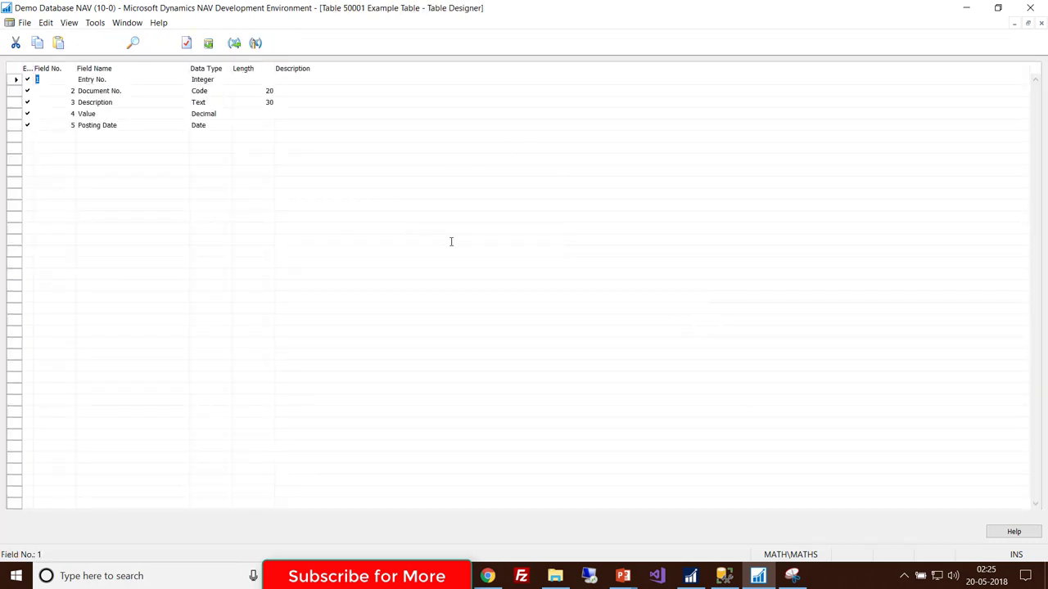
mouse_move(350, 259)
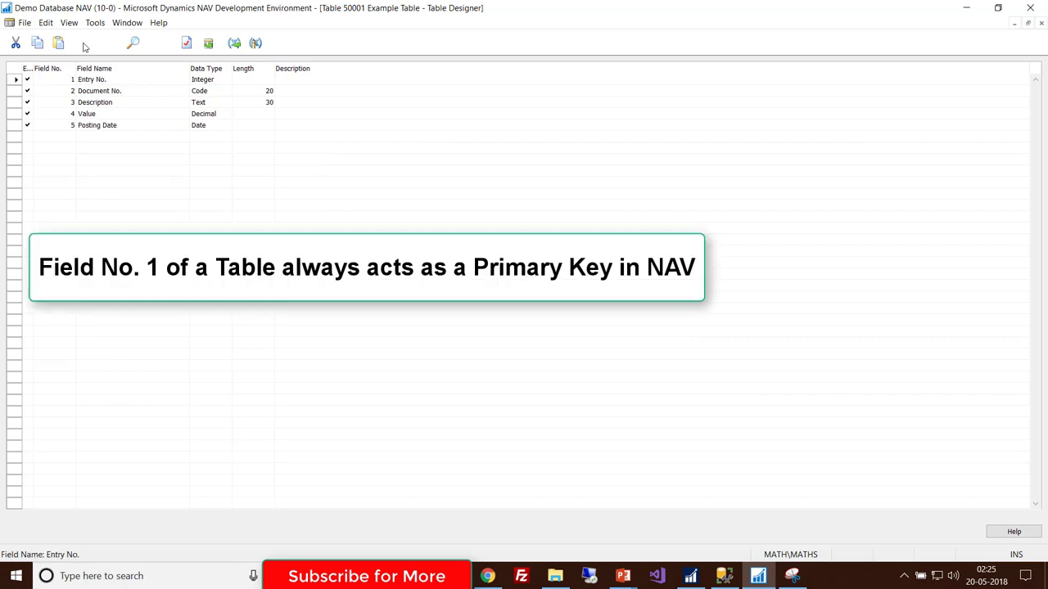
click(82, 23)
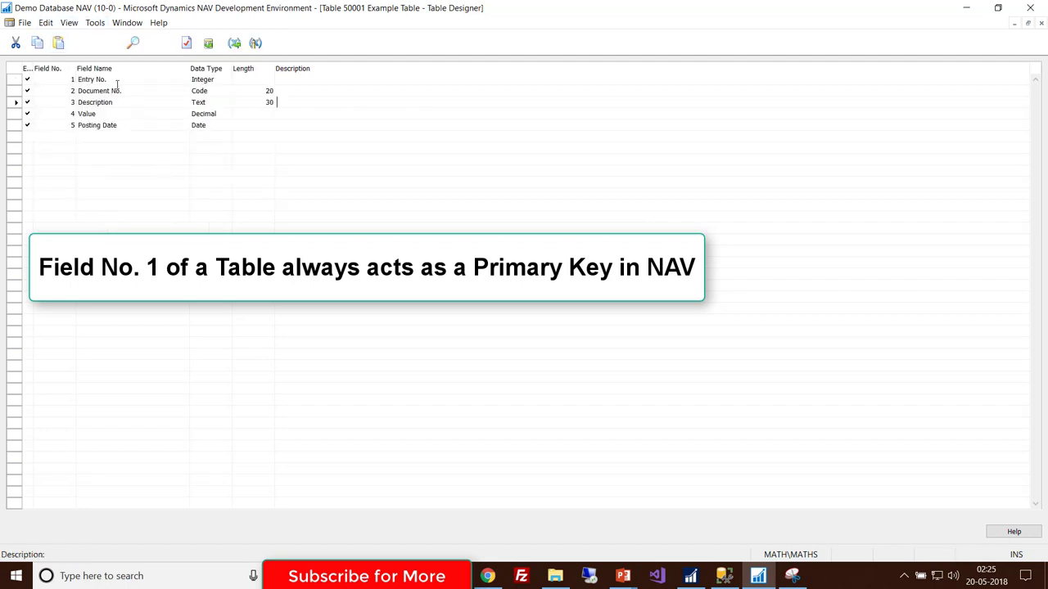
Show the Keys window for Table 50001, listing Entry No. as the existing key.
click(77, 23)
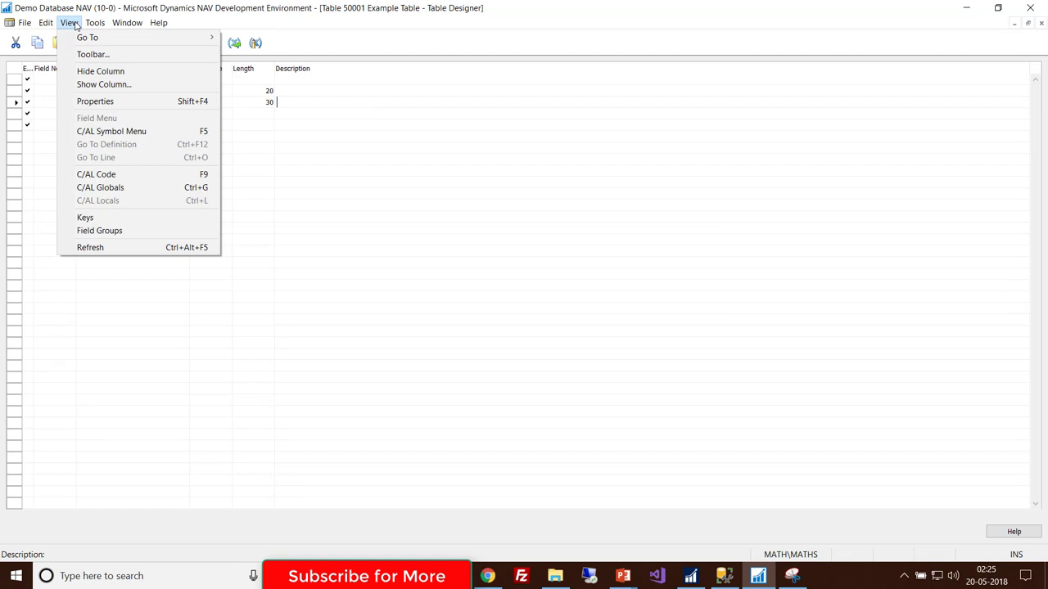
mouse_move(86, 216)
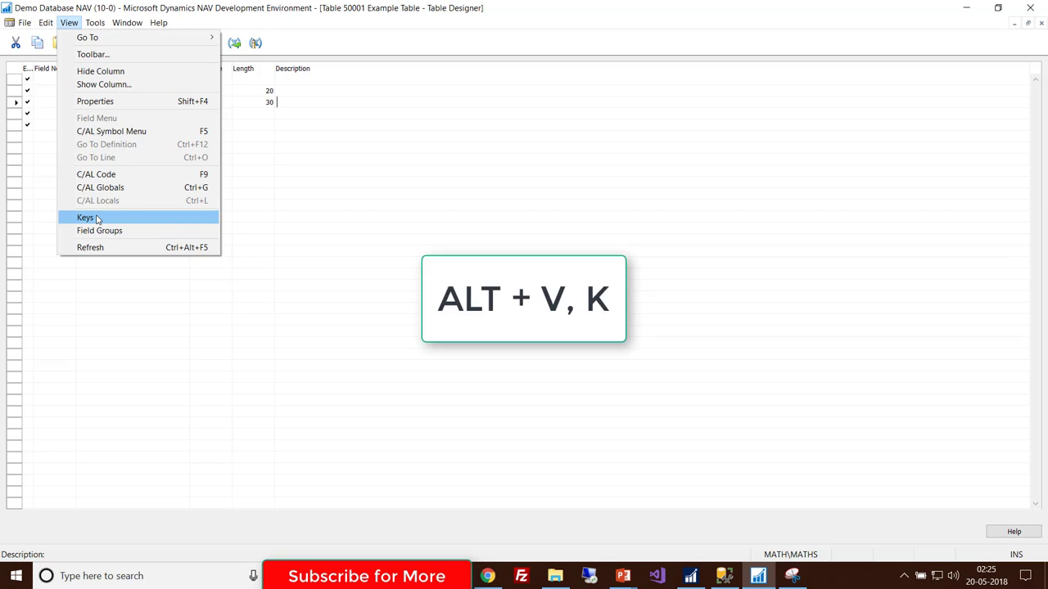
click(85, 220)
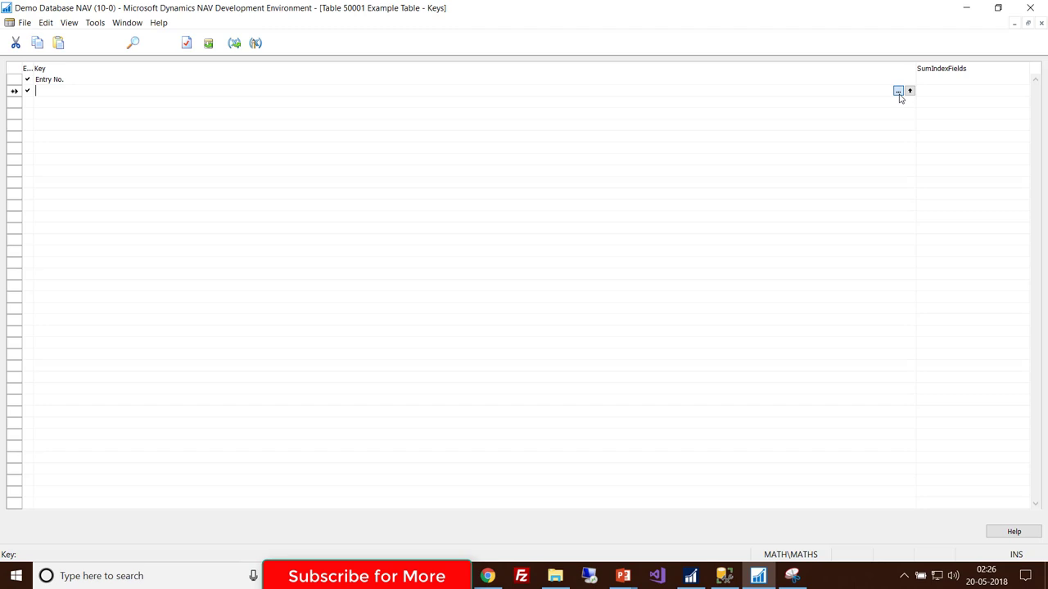
Add a new key Document No.,Posting Date below Entry No. and start saving the table.
click(897, 90)
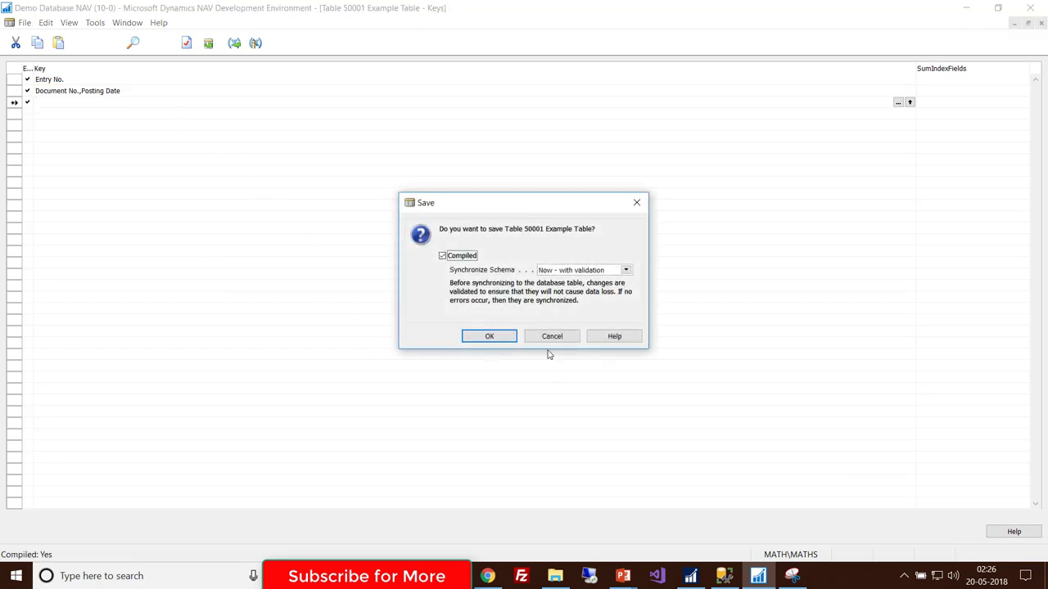
Save and compile Table 50001 with the new key and return to the Object Designer list.
click(488, 336)
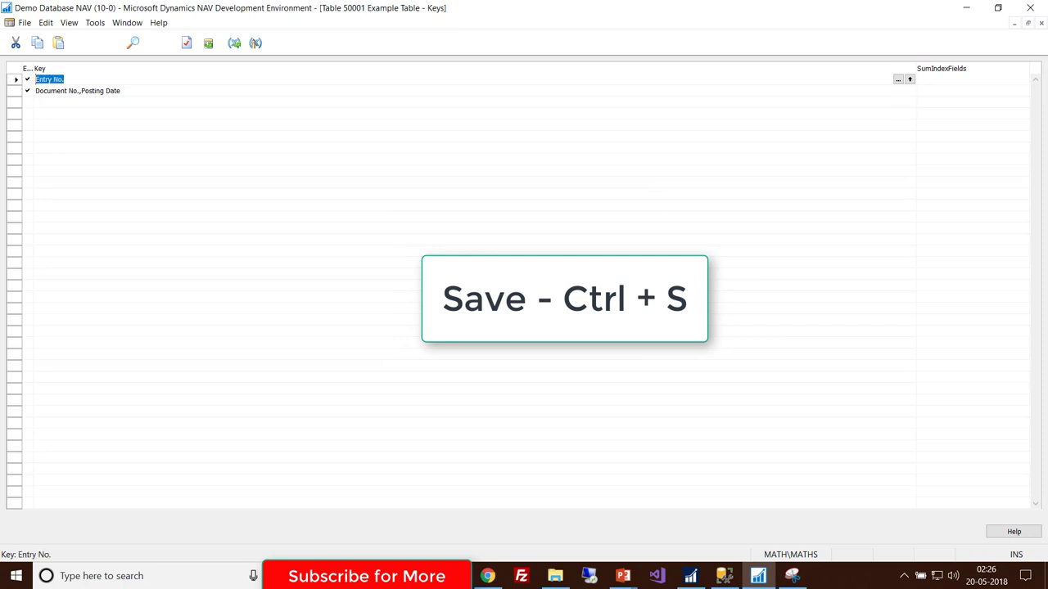
key(Ctrl+s)
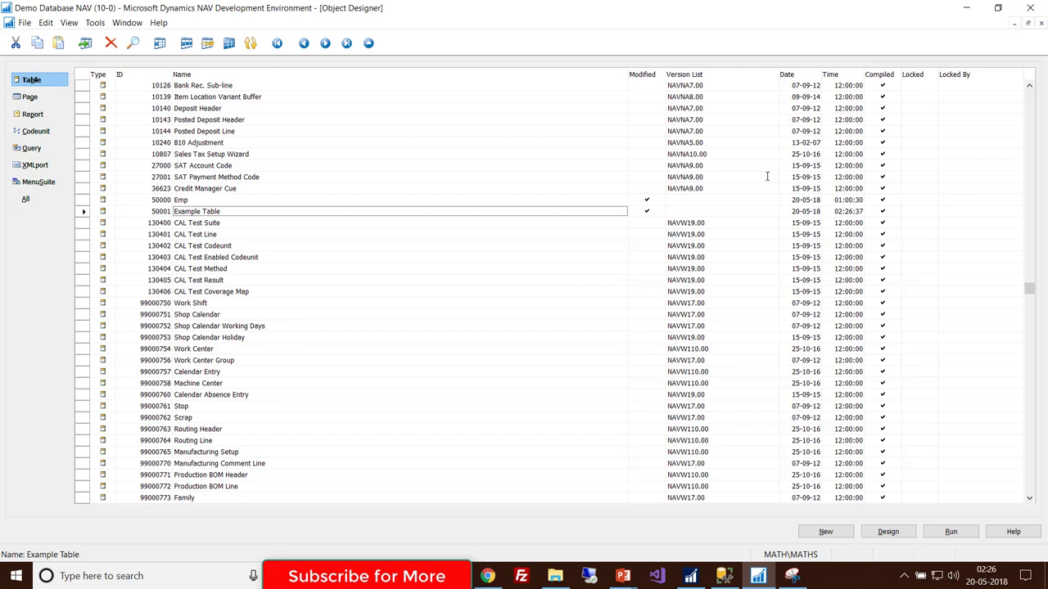
double_click(197, 212)
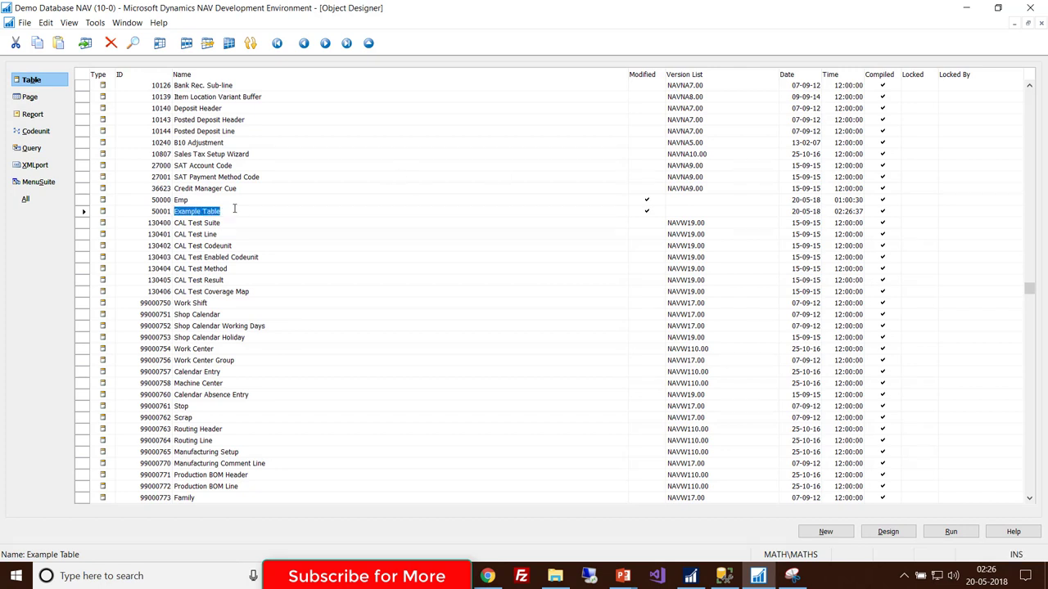